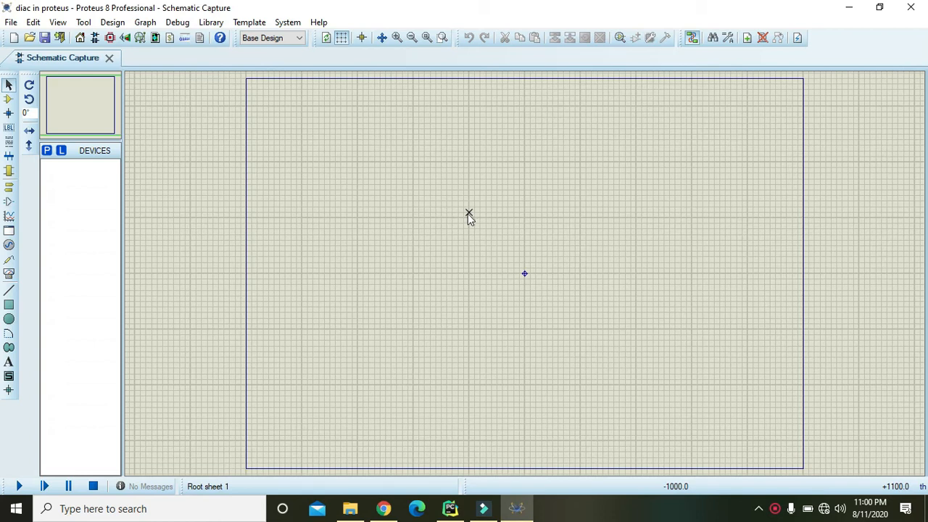
{"action": "mouse_move", "coordinate": [469, 223]}
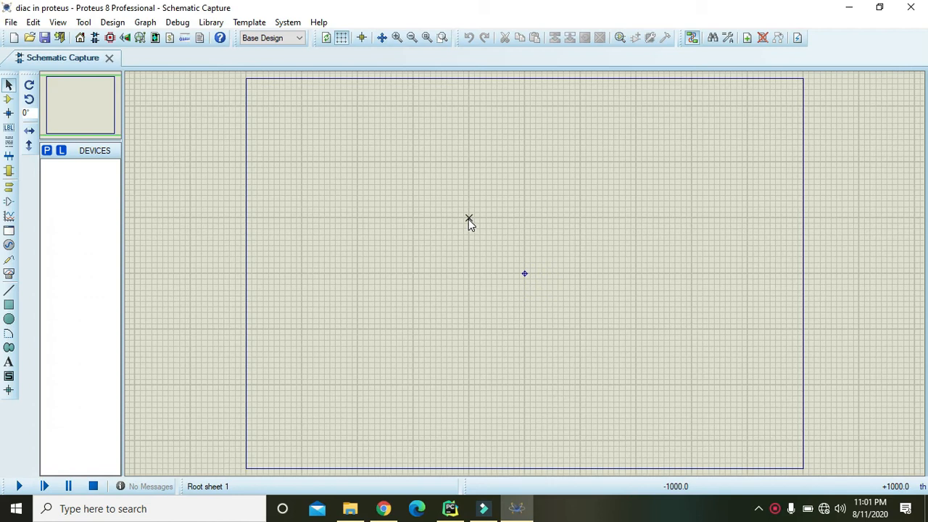
{"action": "mouse_move", "coordinate": [252, 174]}
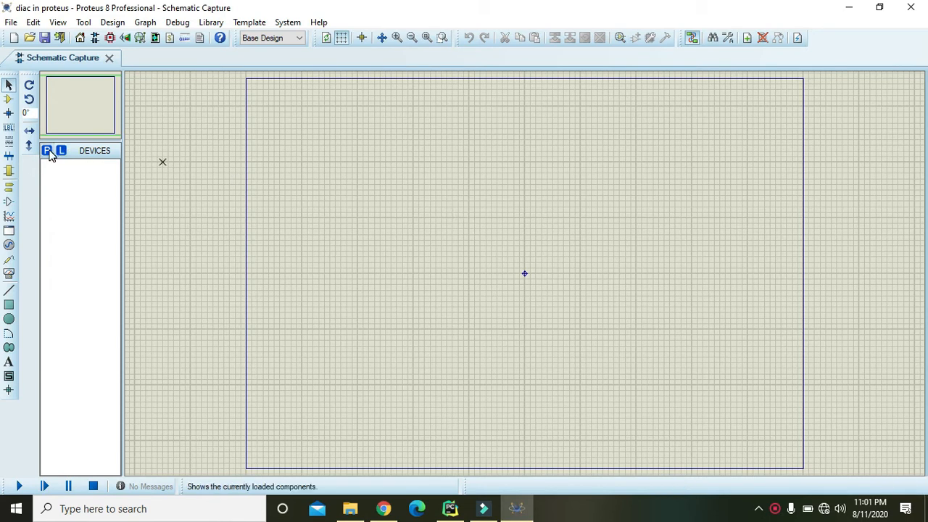
Step: Pick the generic DIAC from the DEVICE library via the Keywords search and add it to the project
{"action": "left_click", "coordinate": [47, 150]}
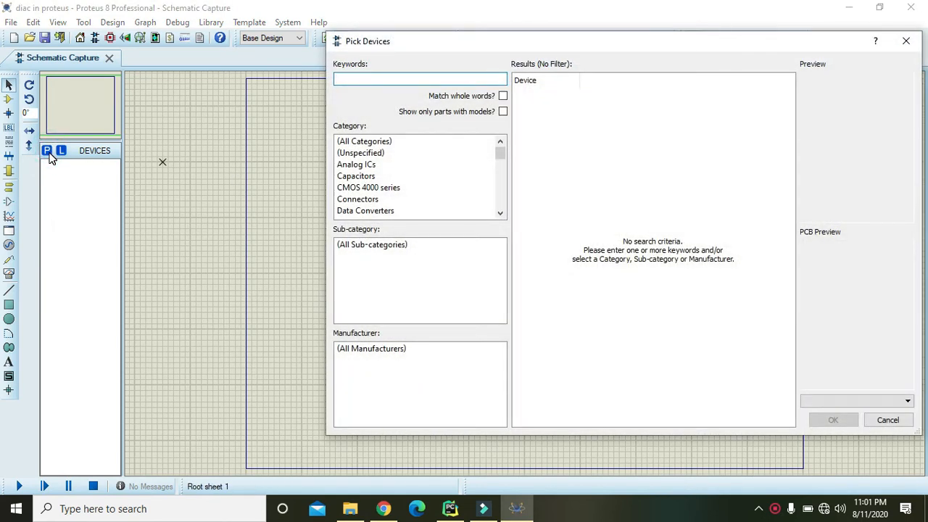
{"action": "type", "text": "diode"}
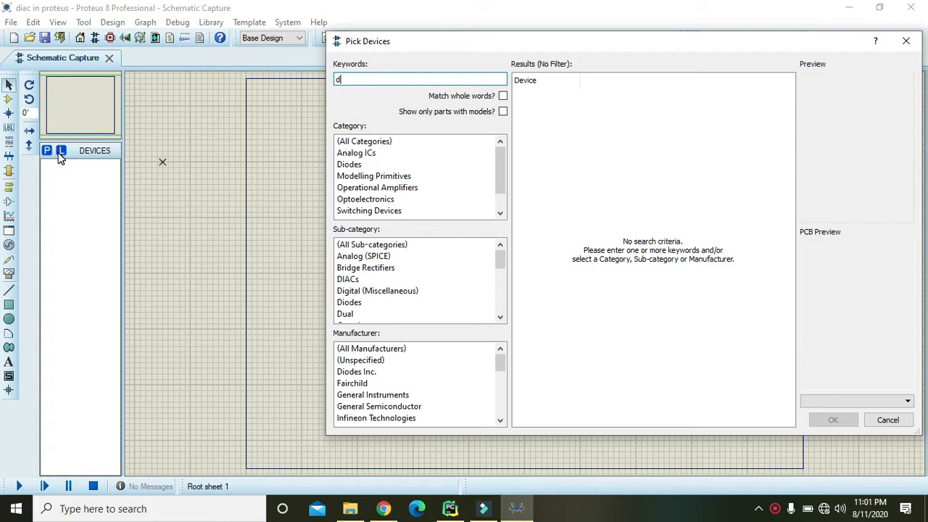
{"action": "type", "text": "iac"}
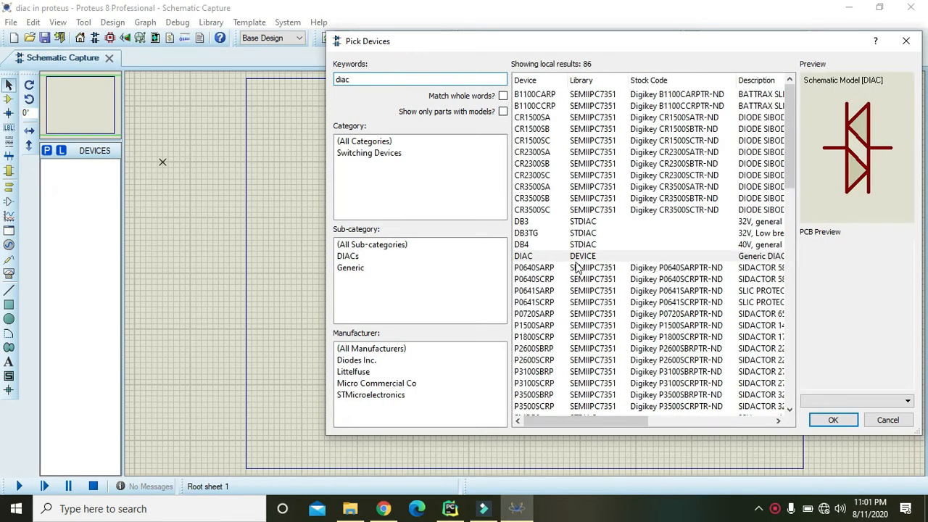
{"action": "left_click", "coordinate": [522, 256]}
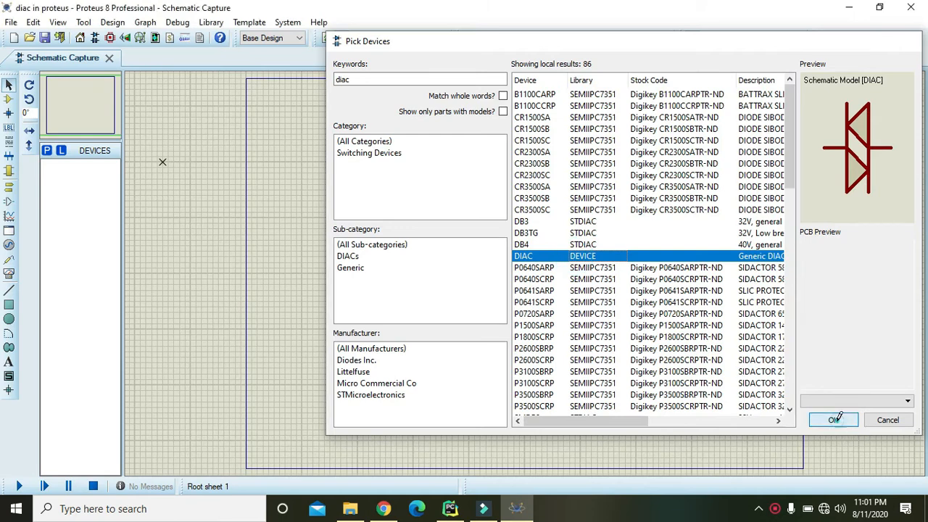
{"action": "left_click", "coordinate": [833, 420]}
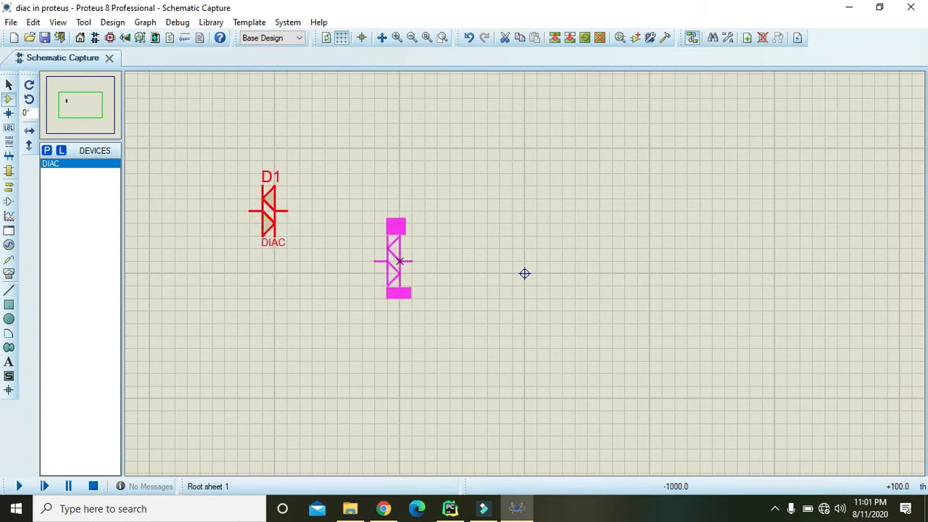
Step: Place the DIAC D1 near the top centre of the schematic sheet
{"action": "left_click", "coordinate": [395, 259]}
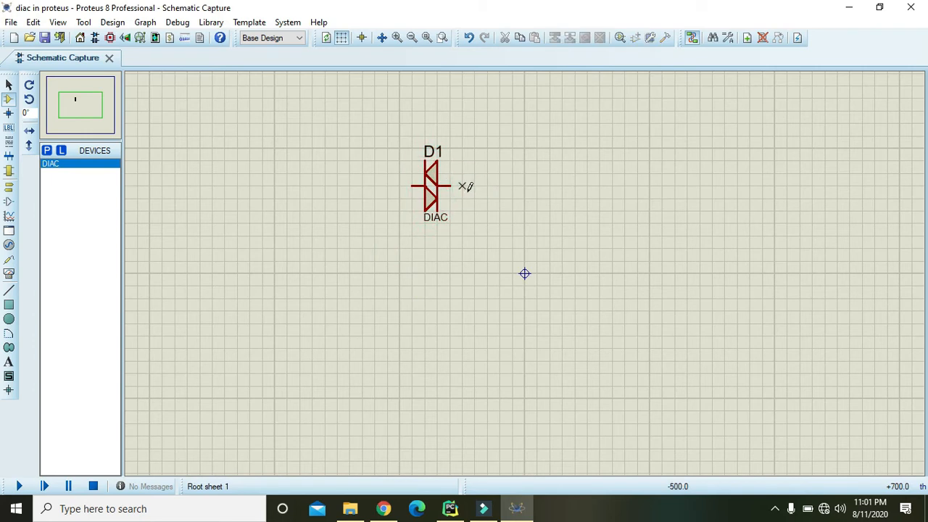
{"action": "left_click", "coordinate": [432, 186]}
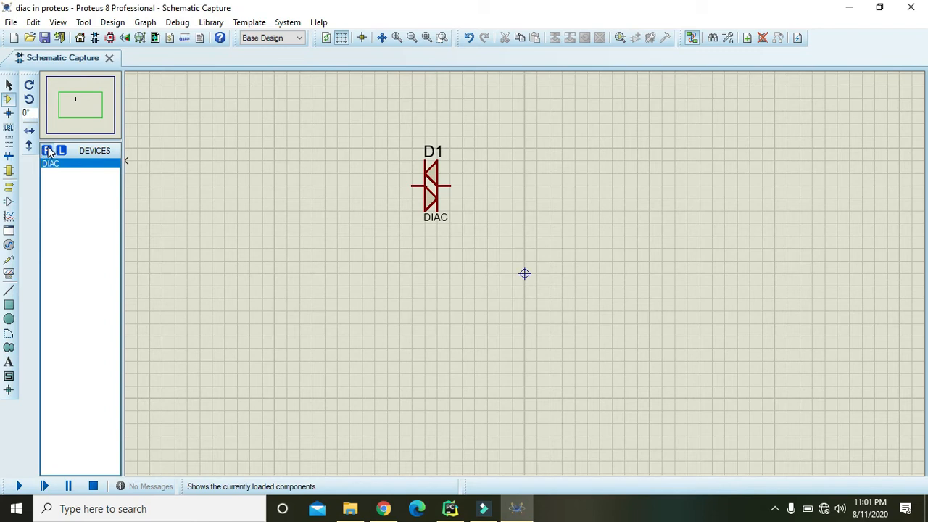
Step: Pick the single-cell battery CELL from the library and add it to the project
{"action": "left_click", "coordinate": [47, 150]}
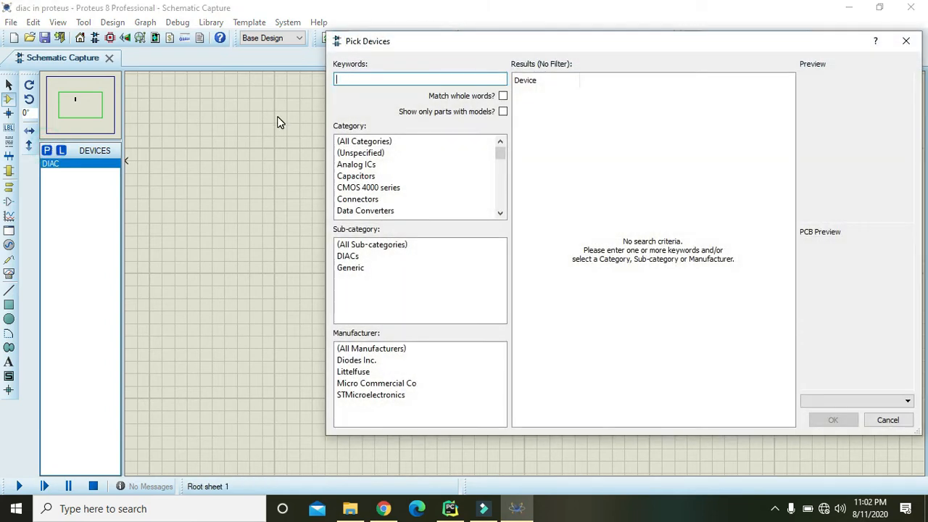
{"action": "type", "text": "battery"}
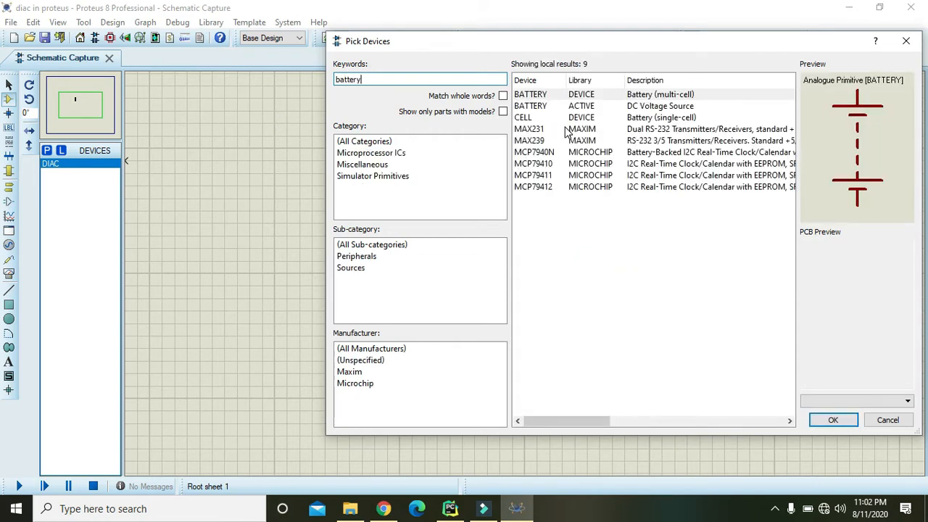
{"action": "left_click", "coordinate": [523, 117]}
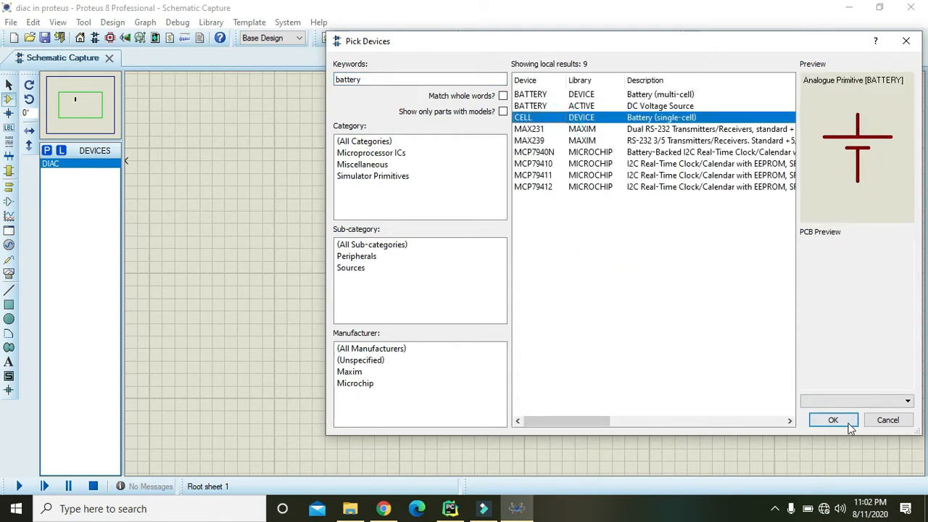
{"action": "left_click", "coordinate": [833, 420]}
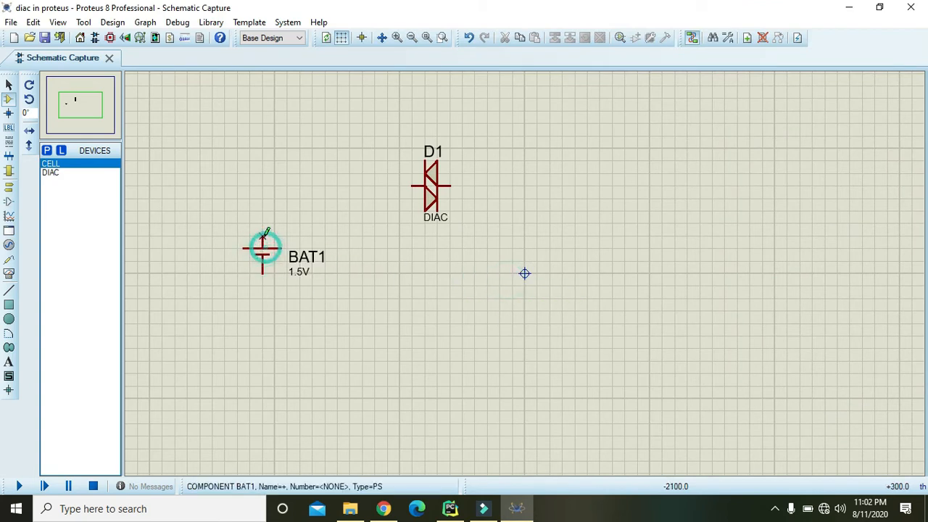
Step: Wire BAT1's top terminal to the DIAC D1
{"action": "left_click_drag", "start_coordinate": [263, 232], "coordinate": [412, 187]}
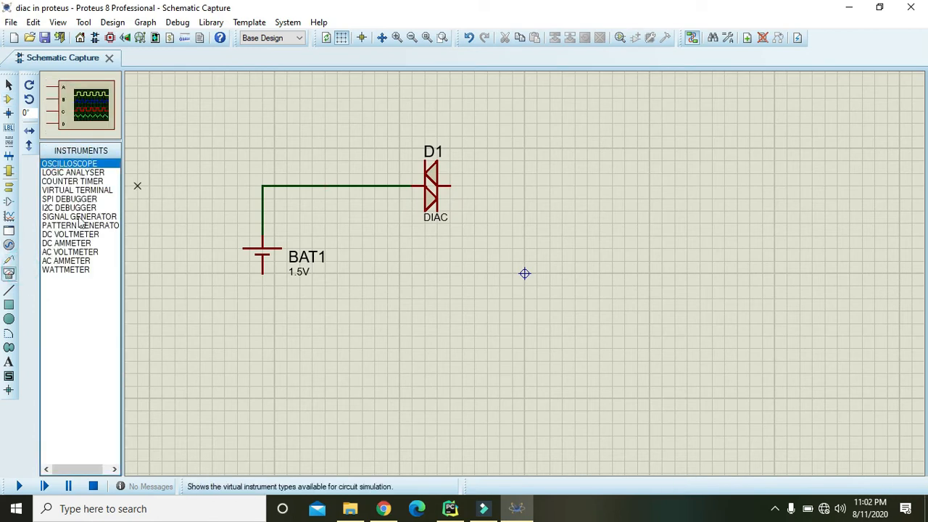
{"action": "mouse_move", "coordinate": [66, 243]}
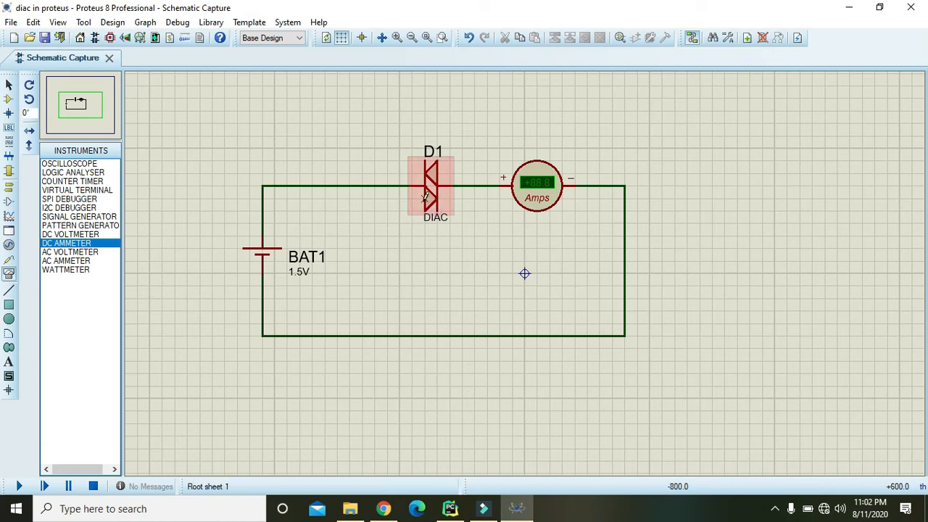
{"action": "mouse_move", "coordinate": [426, 202]}
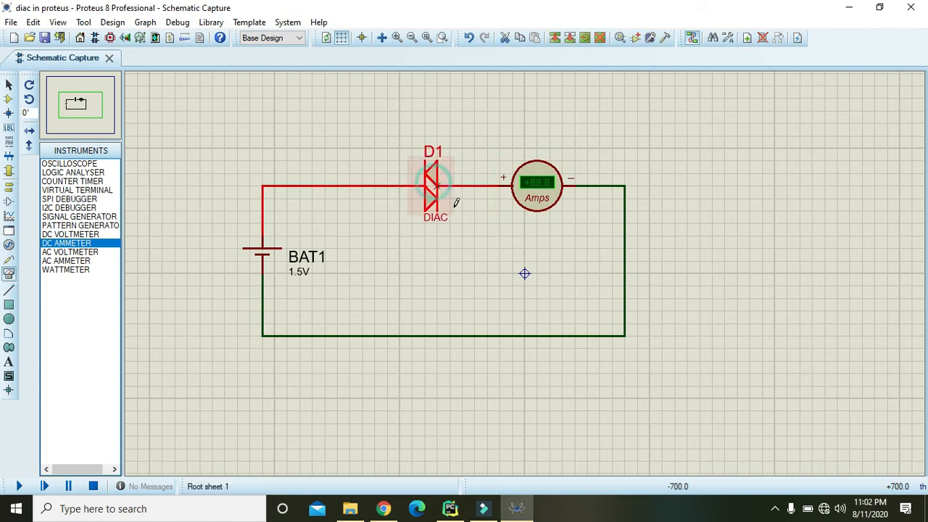
{"action": "left_click", "coordinate": [435, 185]}
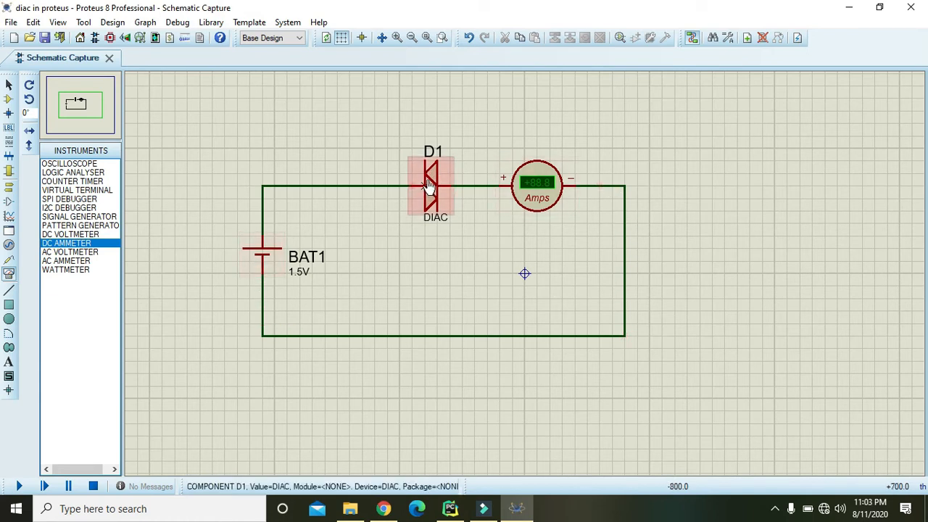
{"action": "mouse_move", "coordinate": [434, 178]}
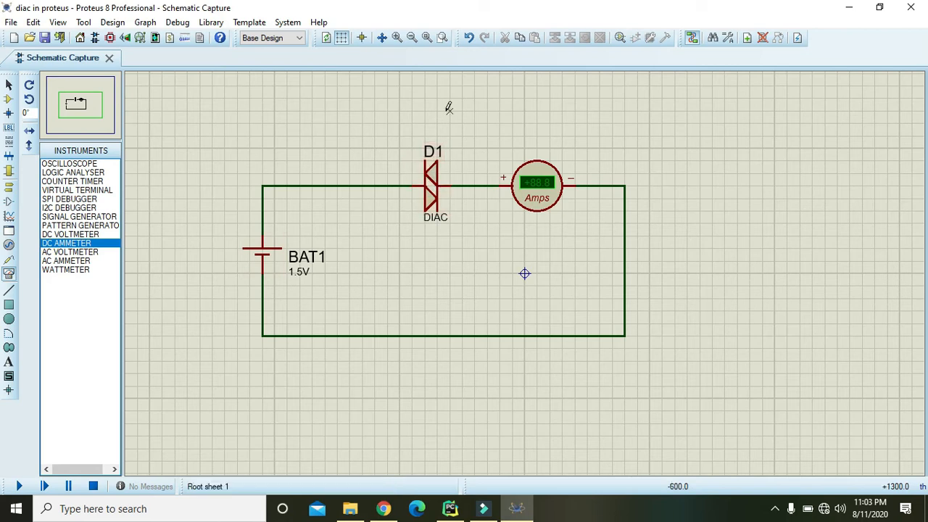
{"action": "left_click", "coordinate": [433, 185]}
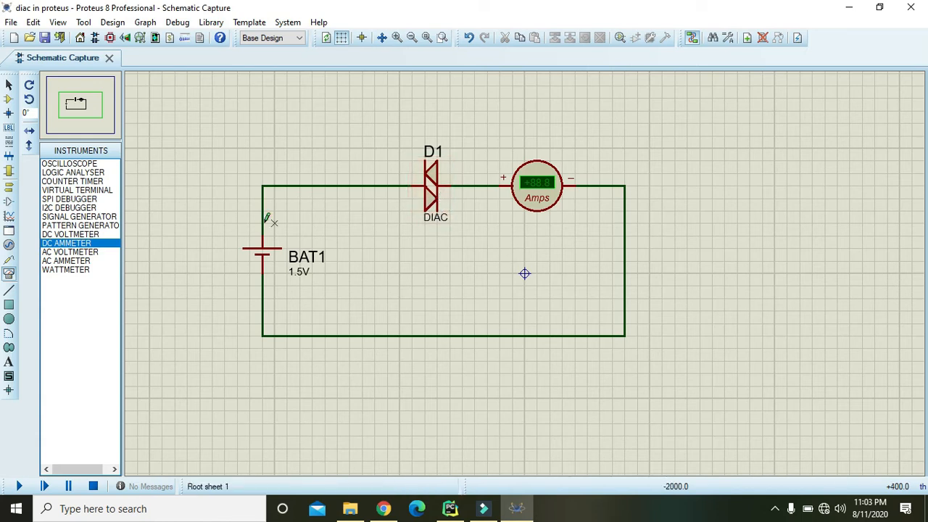
{"action": "left_click", "coordinate": [432, 185]}
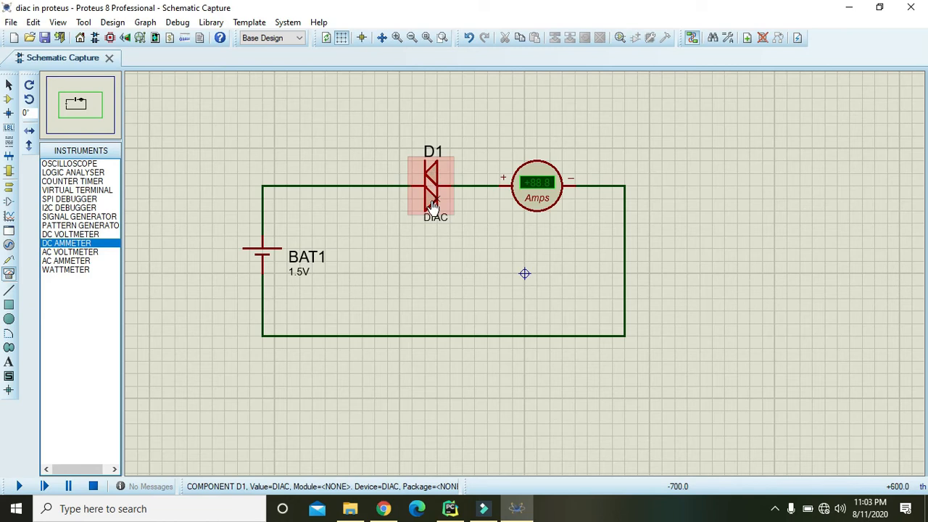
{"action": "left_click", "coordinate": [537, 185]}
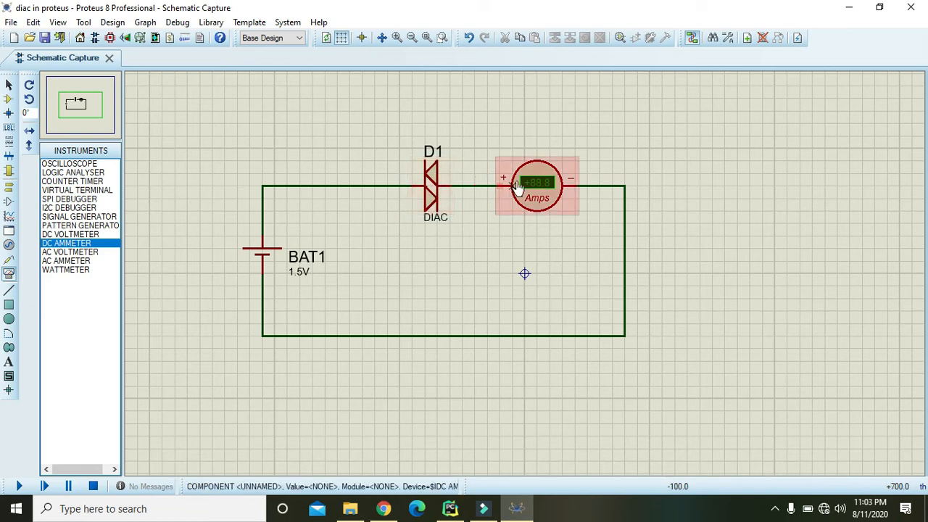
{"action": "left_click", "coordinate": [433, 185]}
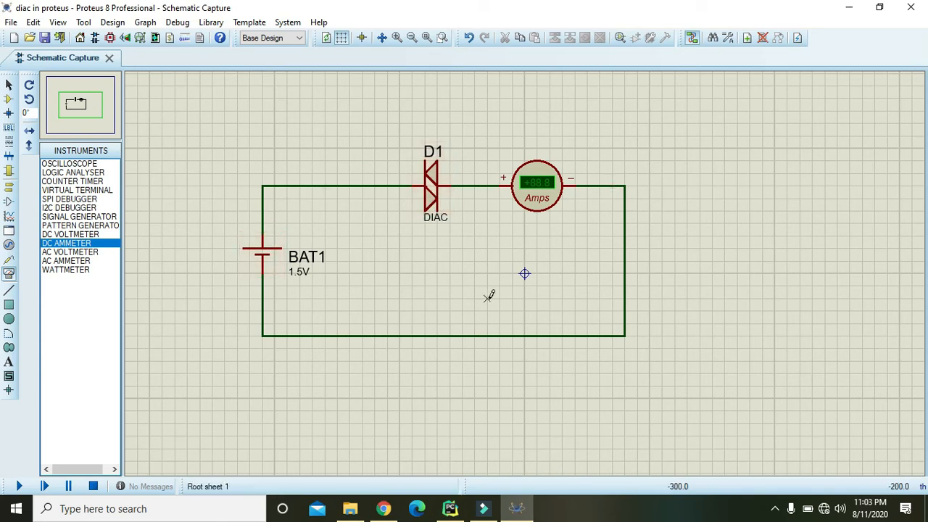
{"action": "left_click", "coordinate": [433, 187]}
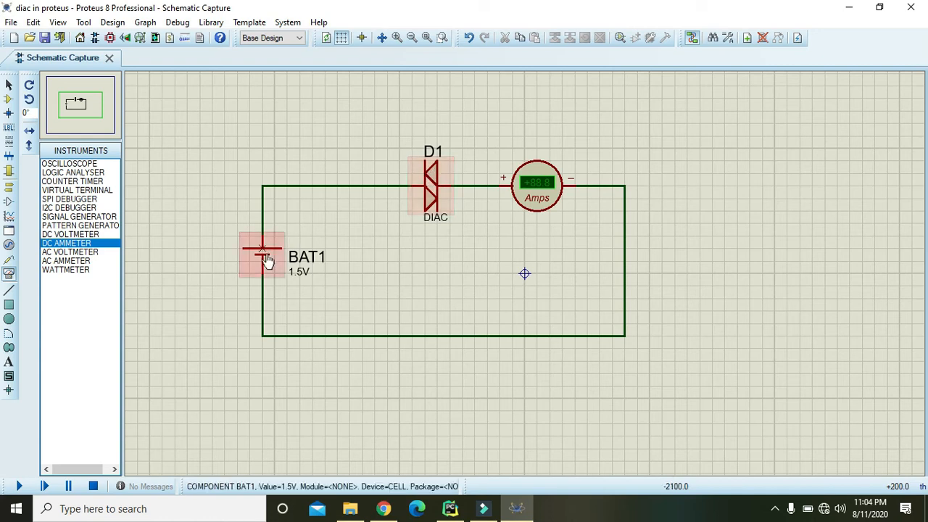
{"action": "left_click", "coordinate": [433, 187]}
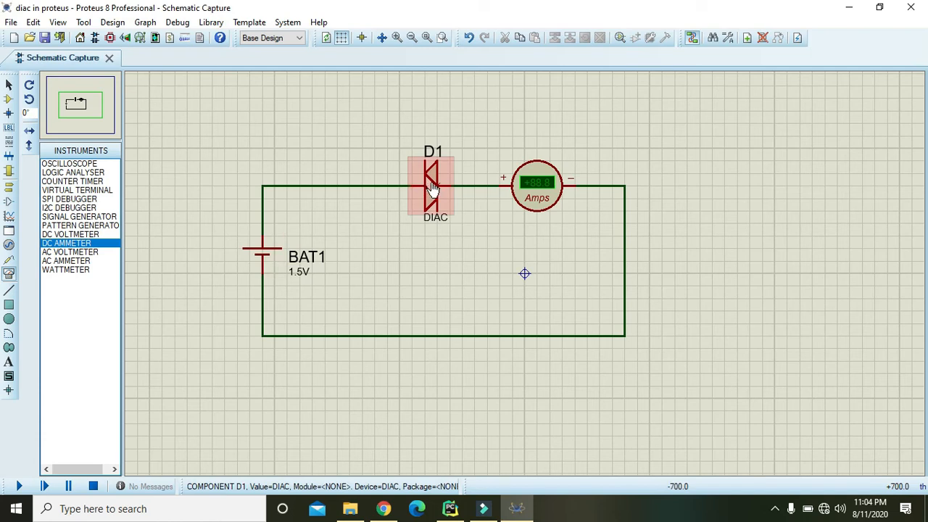
{"action": "mouse_move", "coordinate": [433, 188]}
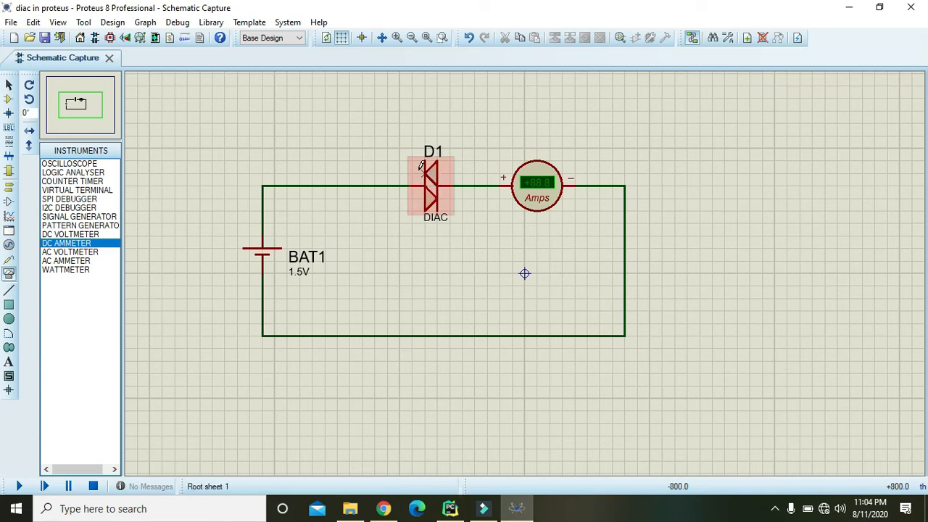
{"action": "mouse_move", "coordinate": [432, 181]}
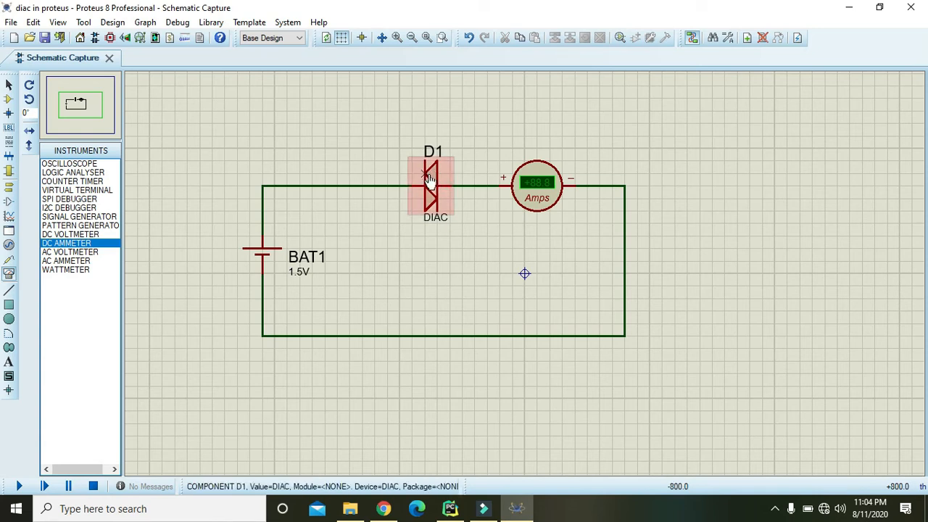
{"action": "left_click", "coordinate": [433, 185]}
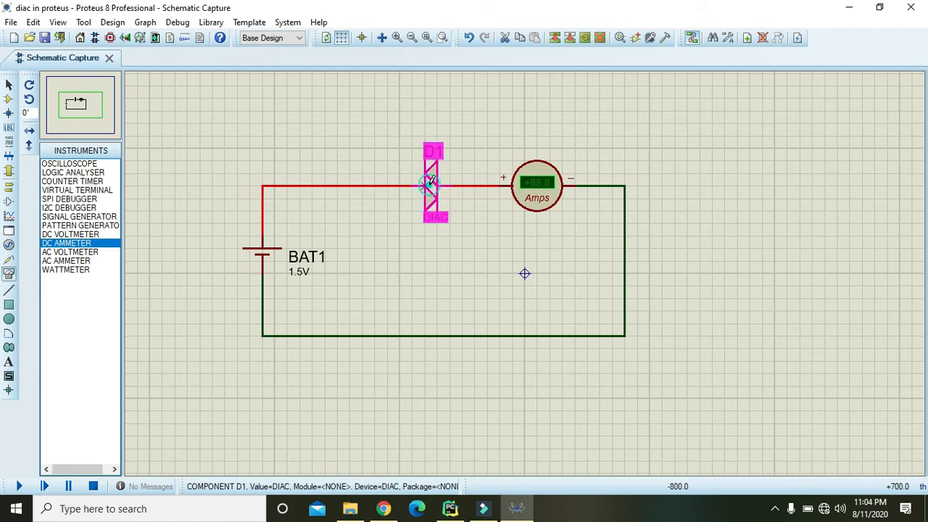
{"action": "double_click", "coordinate": [432, 185]}
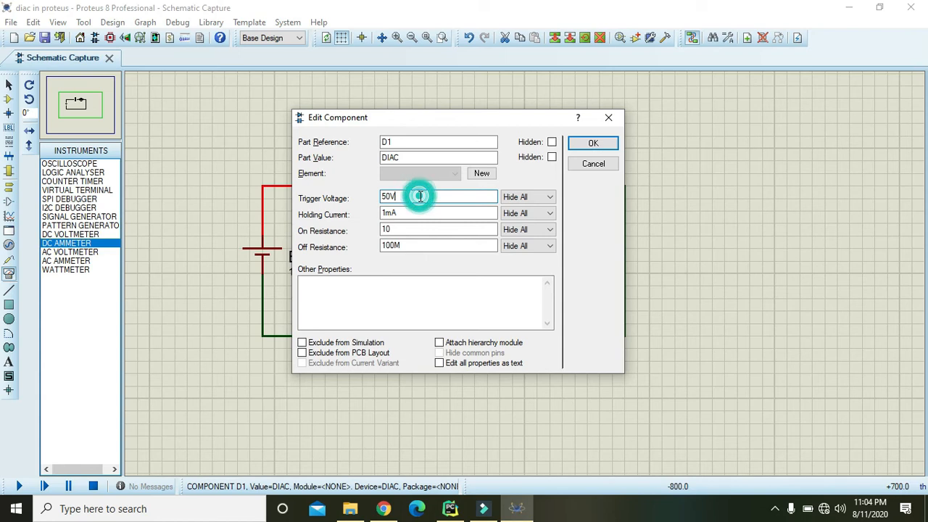
{"action": "left_click", "coordinate": [592, 142]}
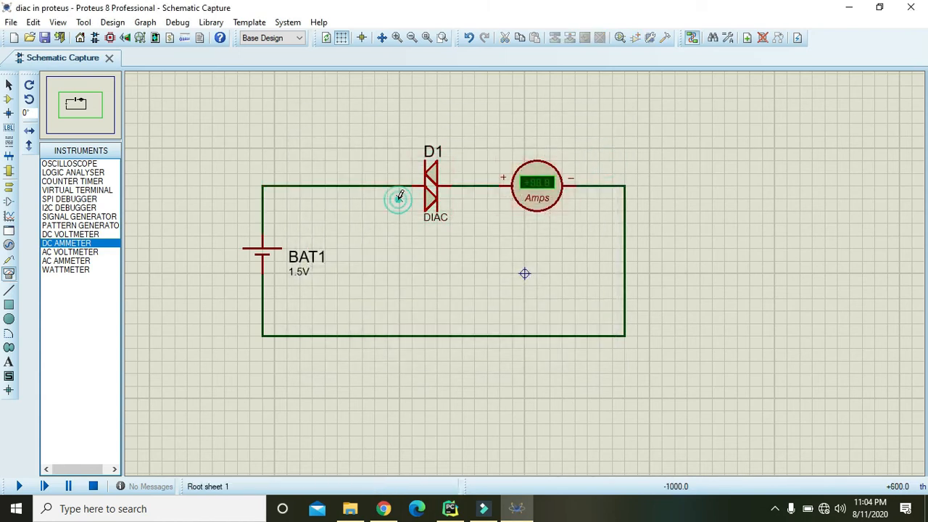
{"action": "left_click", "coordinate": [433, 185]}
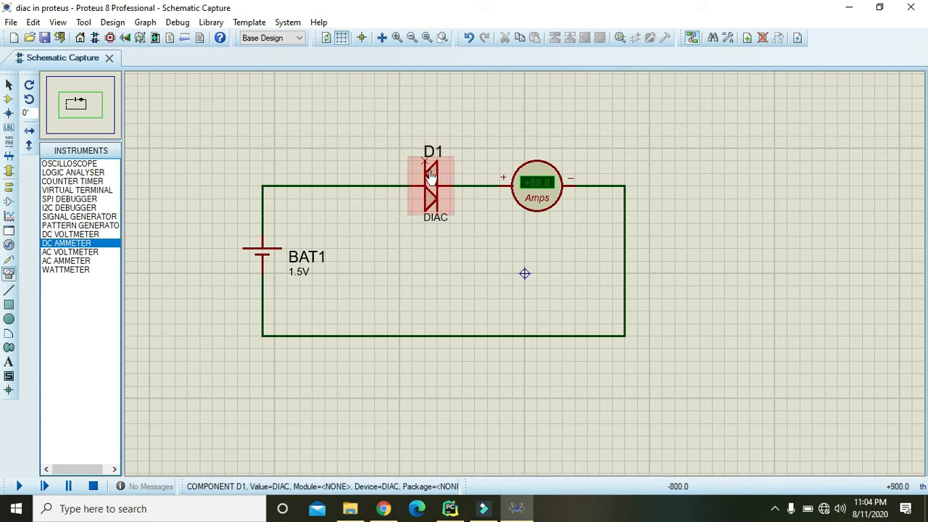
{"action": "left_click", "coordinate": [537, 184]}
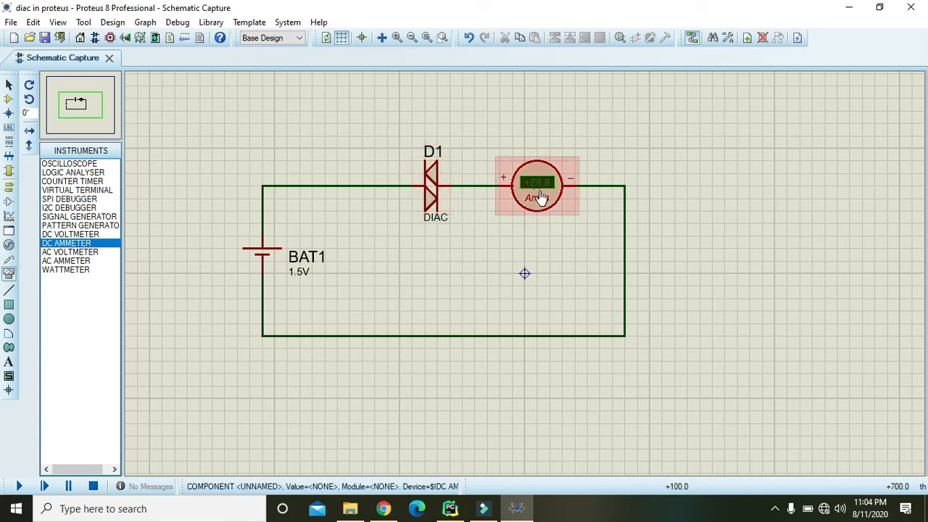
{"action": "left_click", "coordinate": [431, 181]}
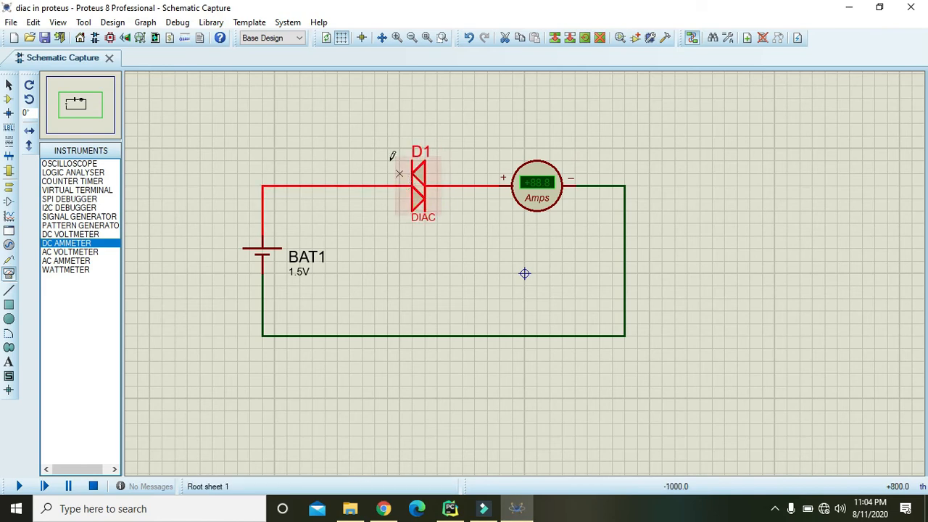
{"action": "left_click", "coordinate": [261, 248]}
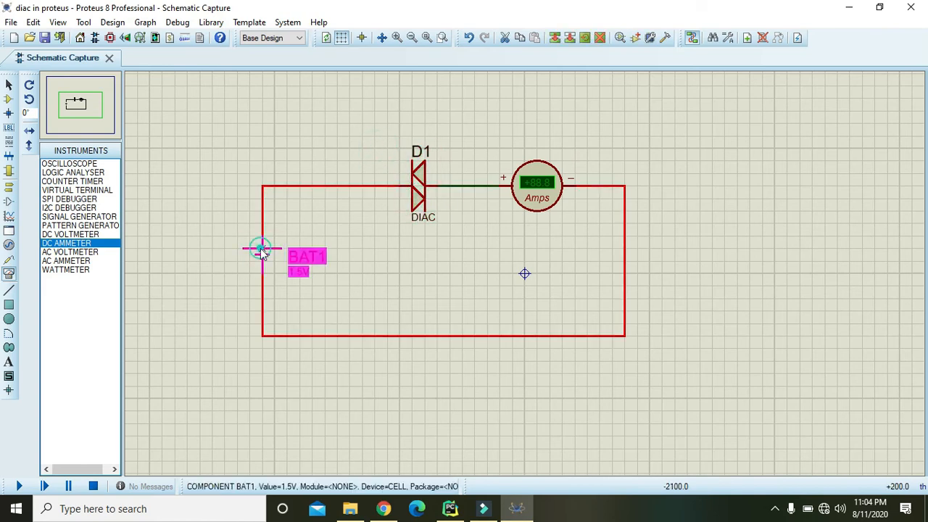
Step: Raise BAT1's voltage from 1.5V to 45V and start the simulation
{"action": "double_click", "coordinate": [299, 256]}
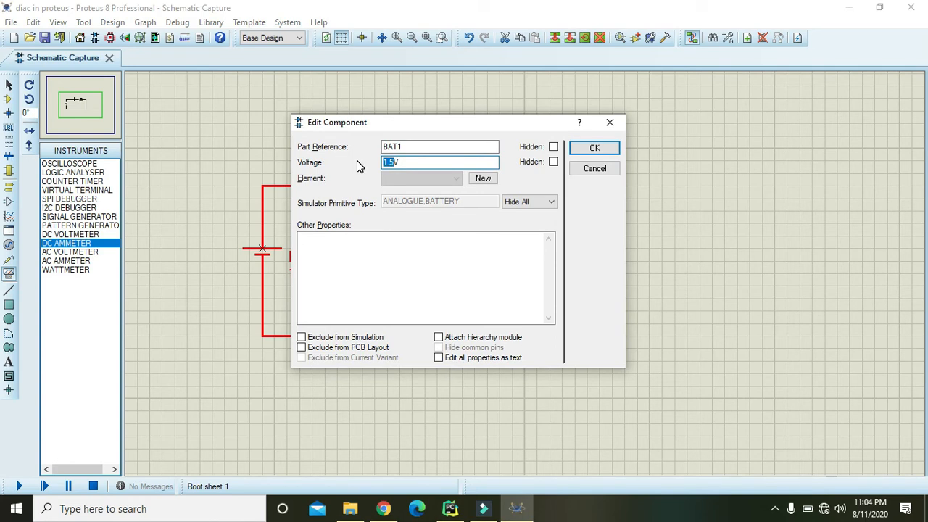
{"action": "type", "text": "45"}
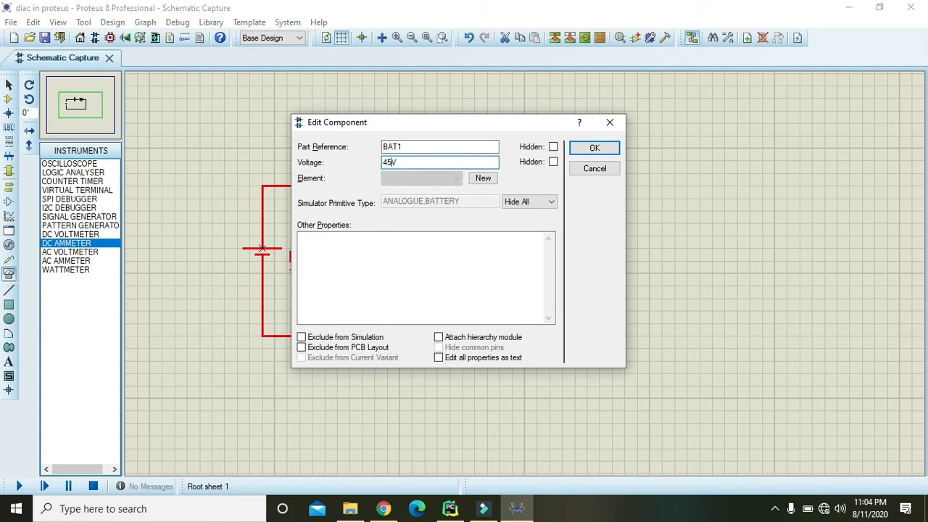
{"action": "left_click", "coordinate": [594, 147]}
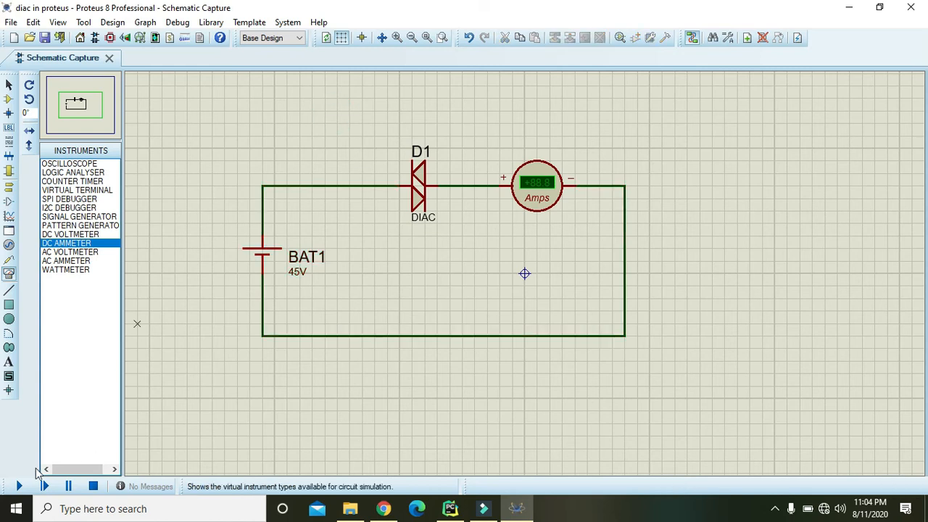
{"action": "left_click", "coordinate": [19, 486]}
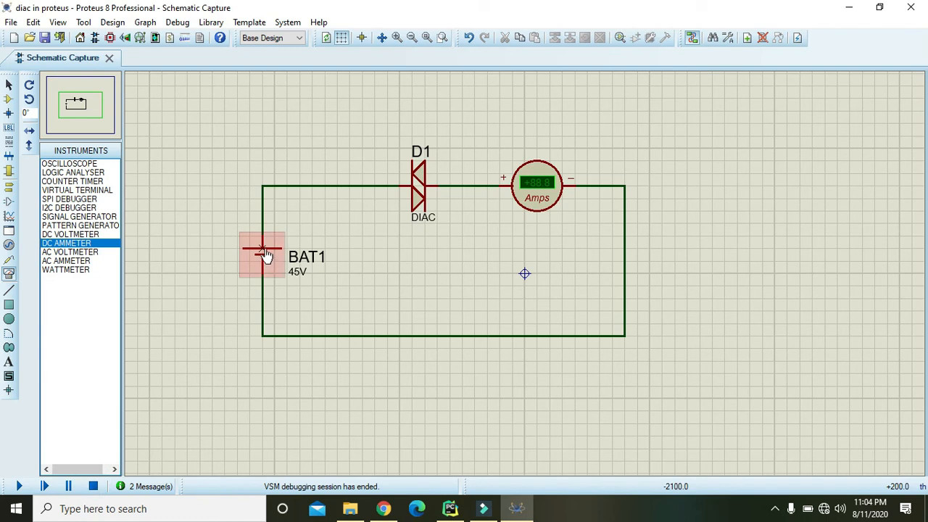
Step: Simulate with BAT1 at 49V, see the ammeter read 0.00 amps, then stop
{"action": "double_click", "coordinate": [262, 253]}
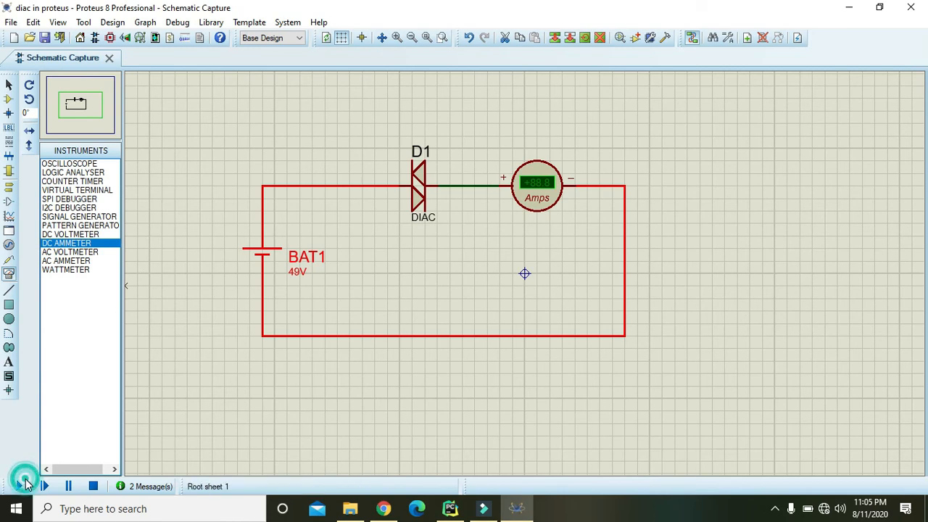
{"action": "left_click", "coordinate": [20, 485]}
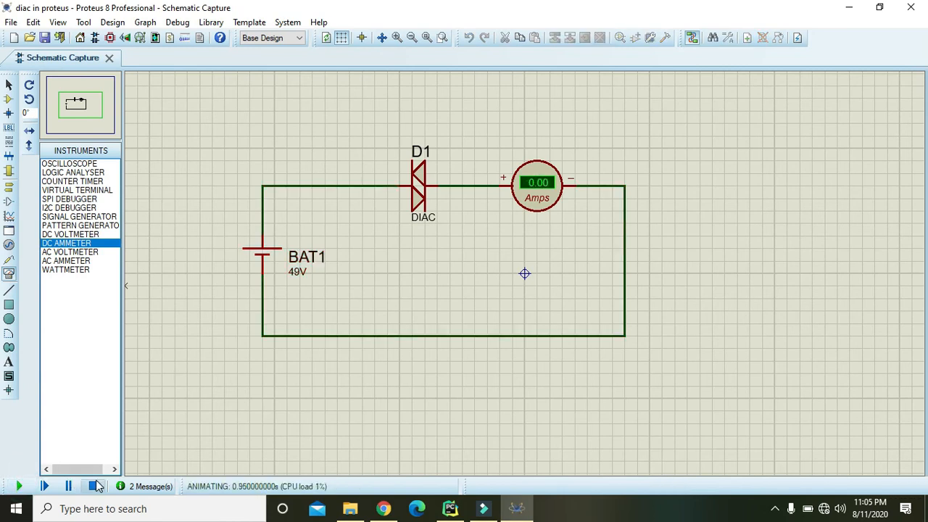
{"action": "left_click", "coordinate": [93, 486]}
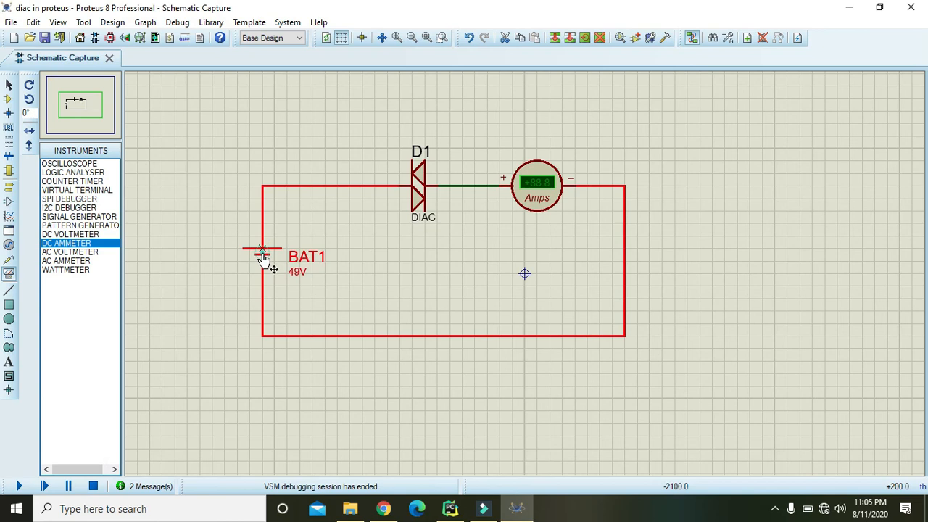
Step: Set BAT1 to 50.6V, simulate to read +10.1 amps on the ammeter, then stop
{"action": "double_click", "coordinate": [263, 250]}
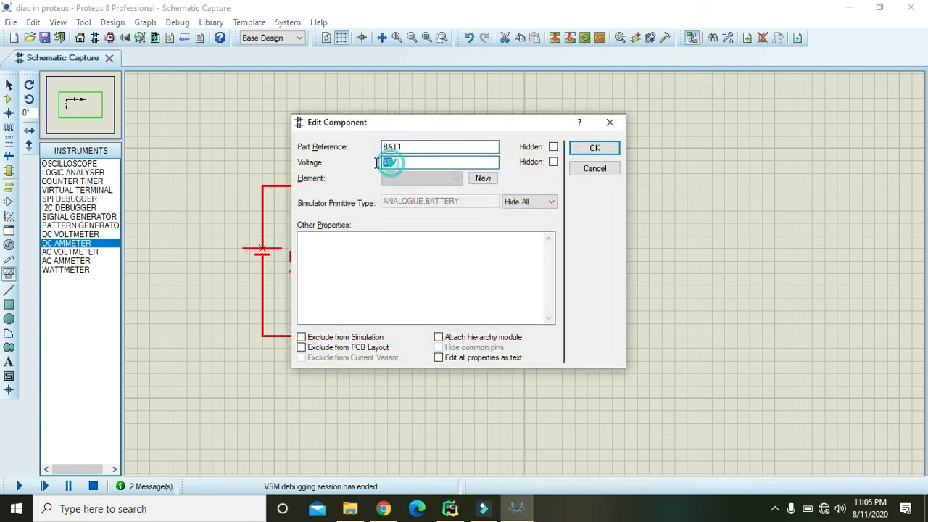
{"action": "type", "text": "49V"}
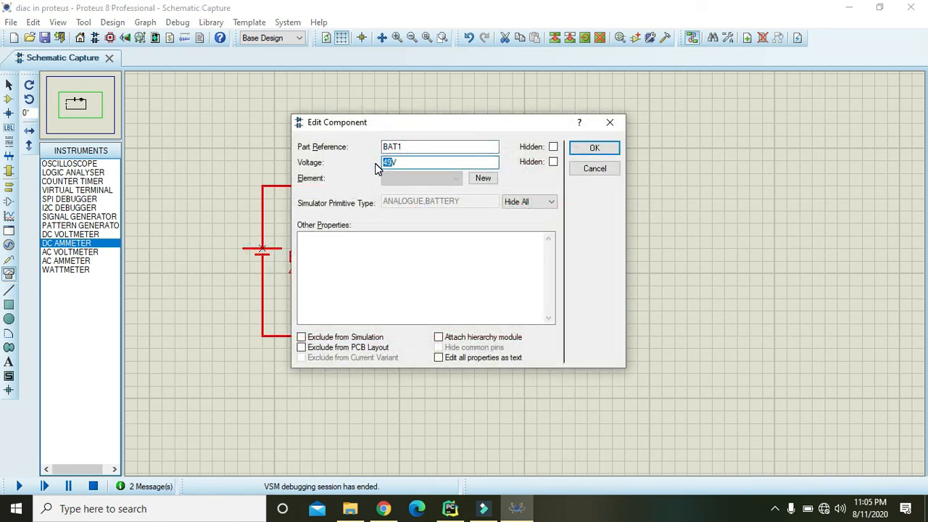
{"action": "type", "text": "50.V"}
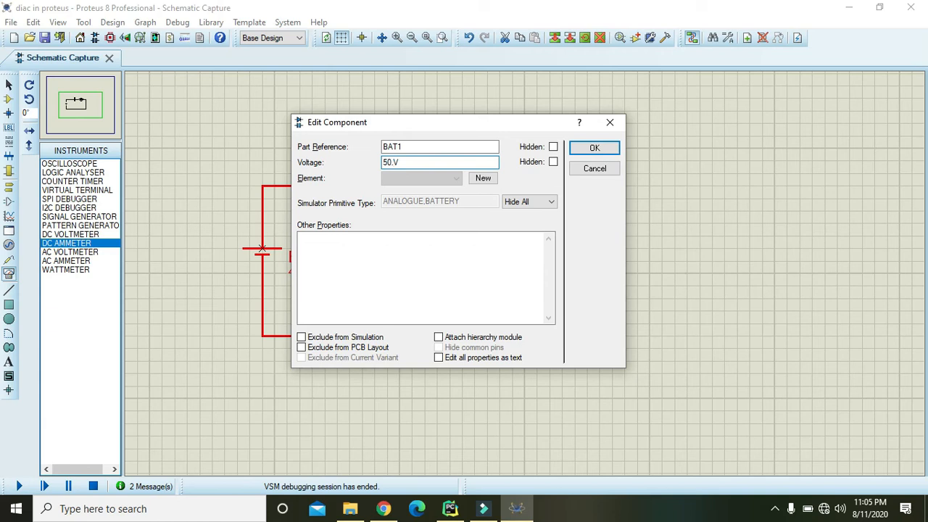
{"action": "left_click", "coordinate": [594, 147]}
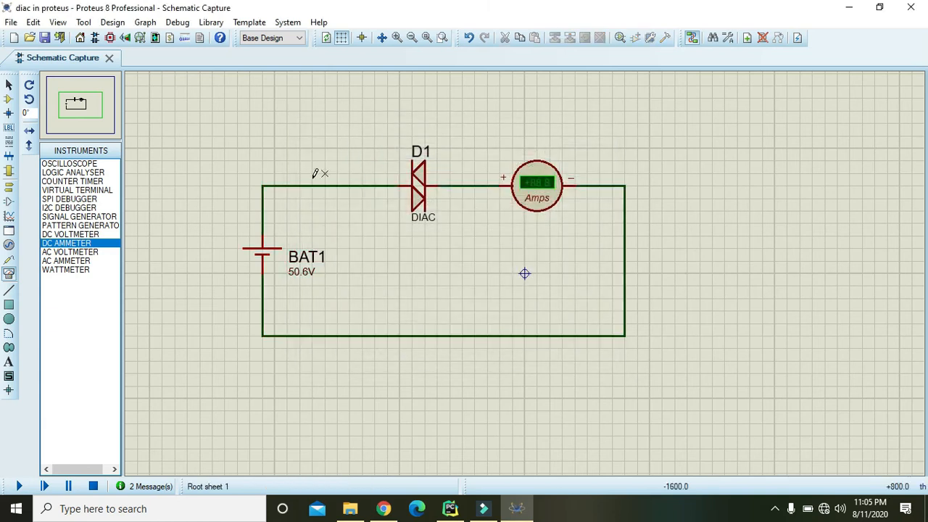
{"action": "left_click", "coordinate": [19, 486]}
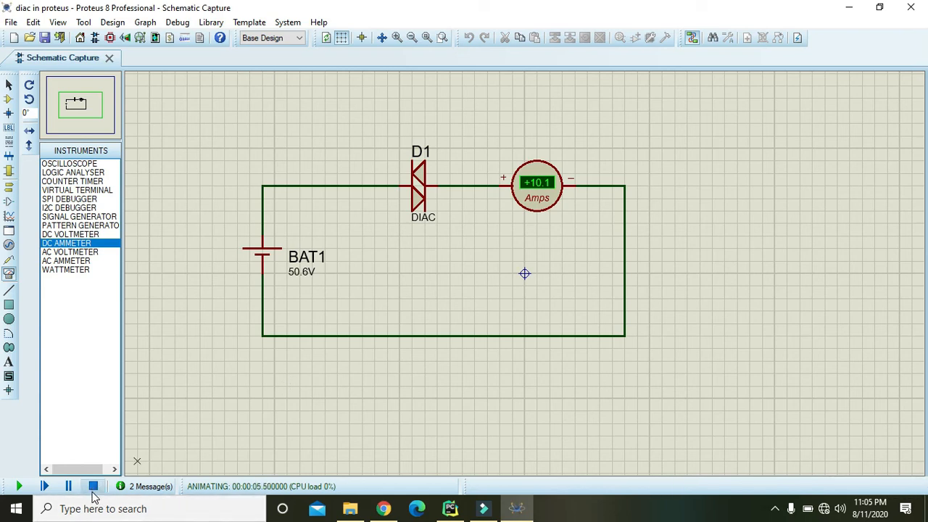
{"action": "left_click", "coordinate": [92, 485]}
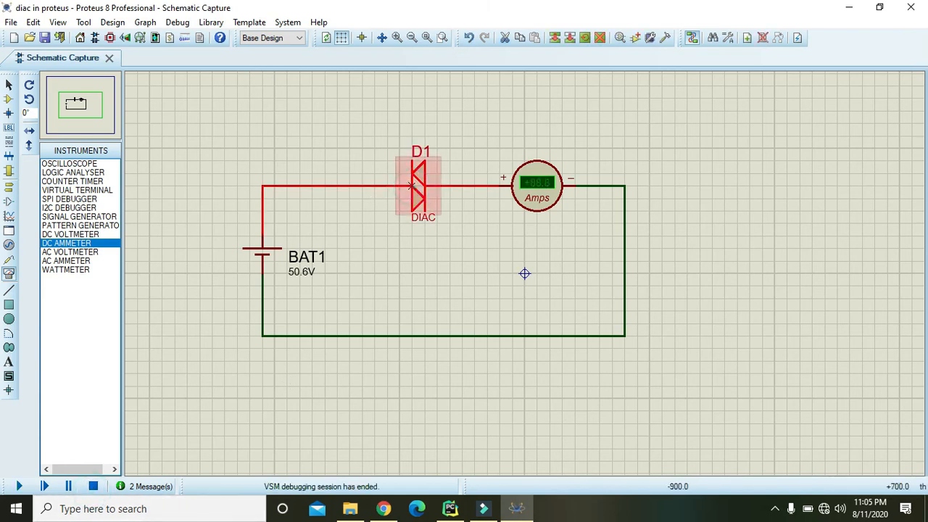
{"action": "left_click", "coordinate": [420, 185]}
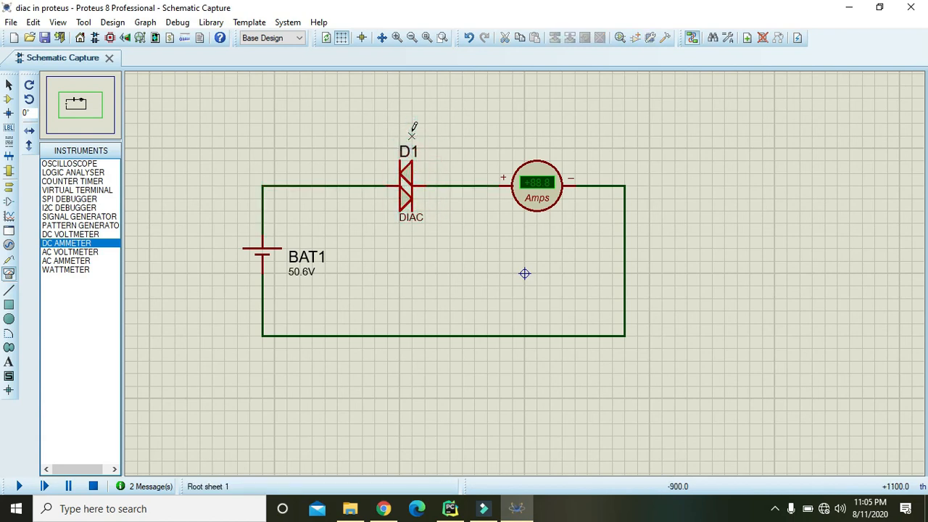
{"action": "left_click", "coordinate": [410, 184]}
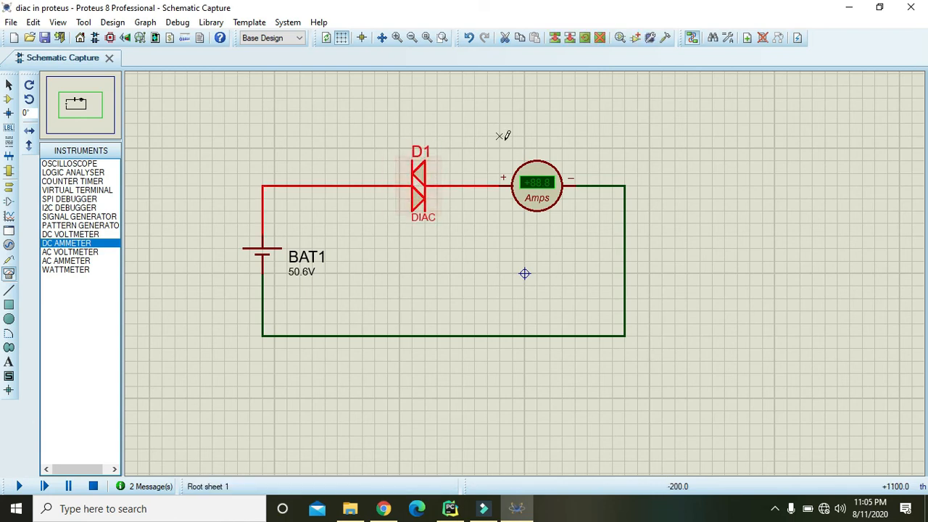
{"action": "left_click", "coordinate": [423, 189]}
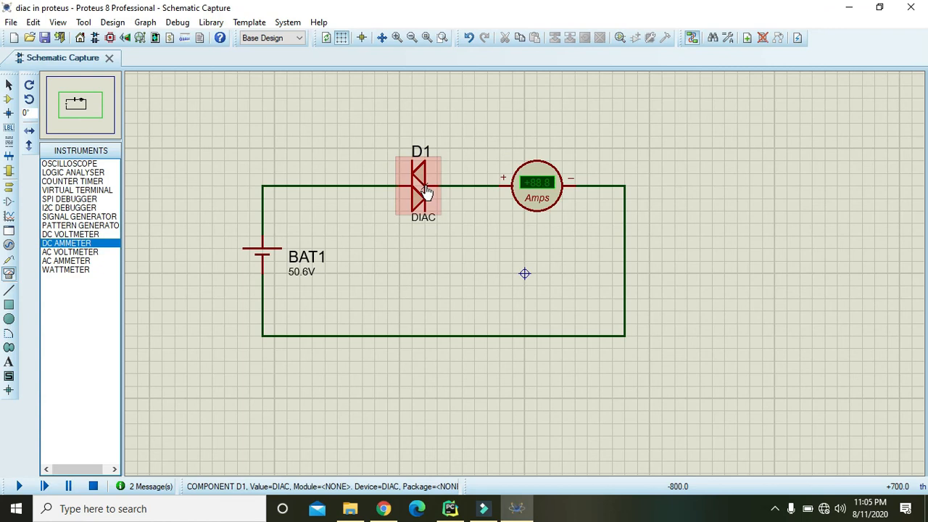